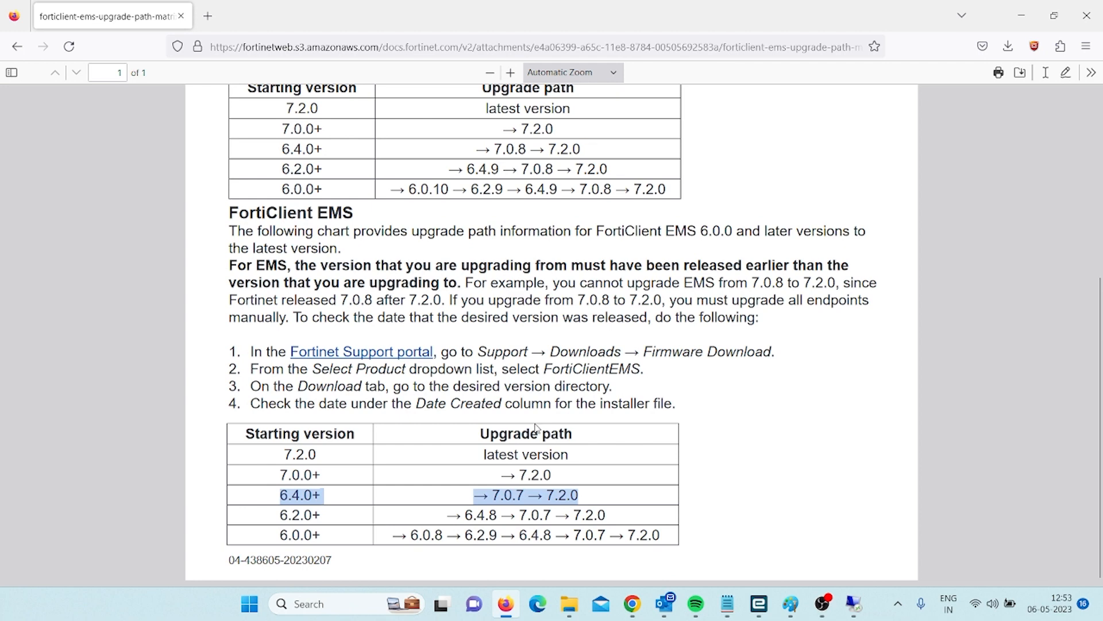
pyautogui.moveTo(533, 429)
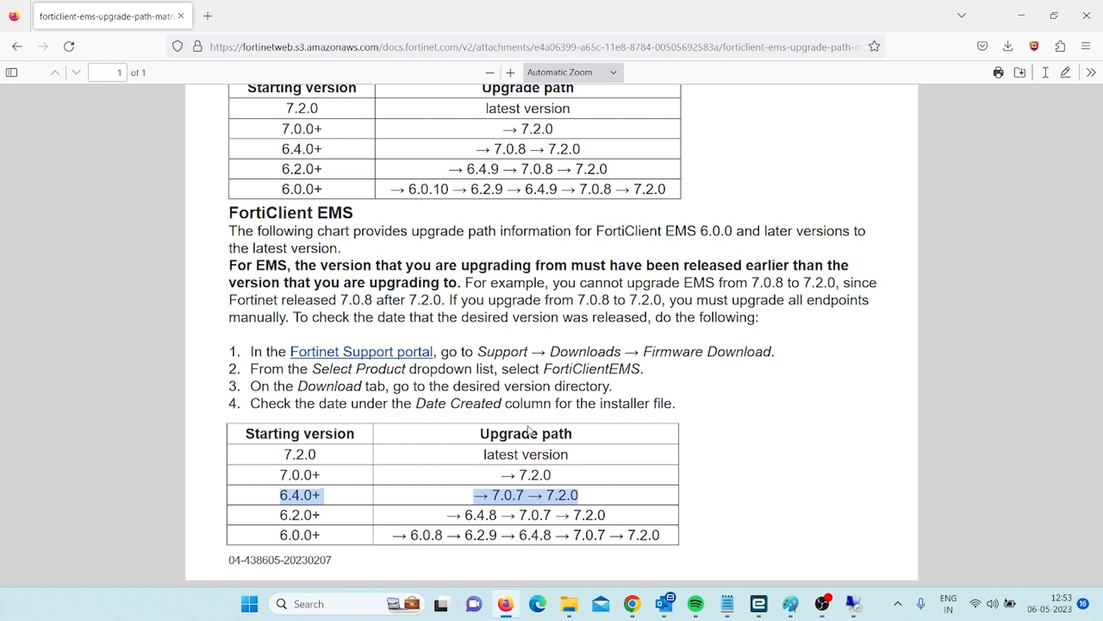
pyautogui.moveTo(433, 499)
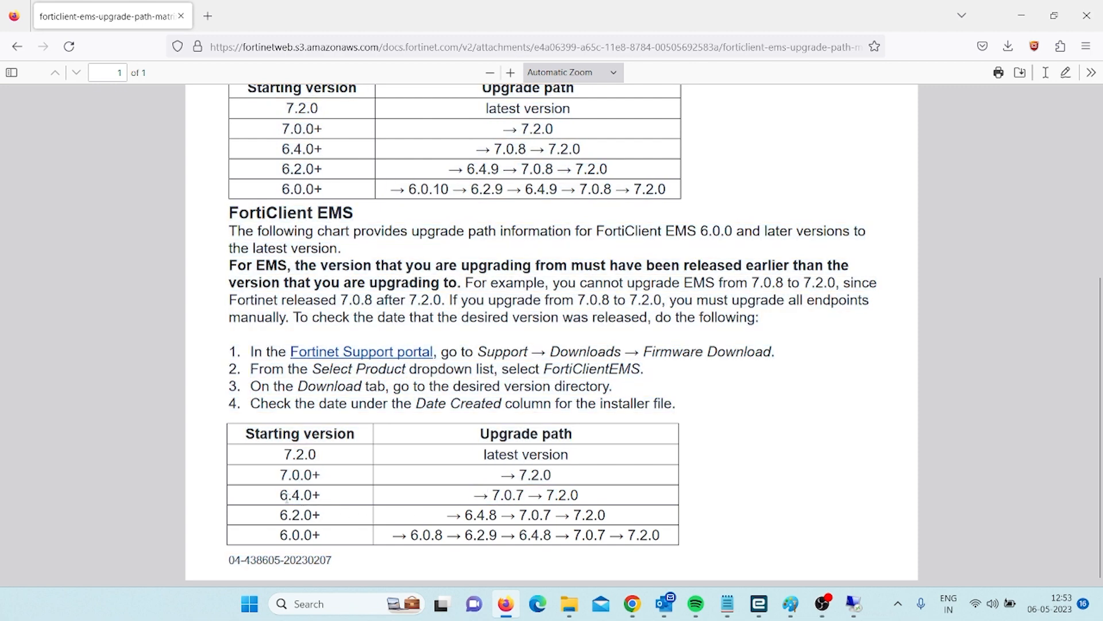
# Note the 6.4.0+ upgrade path, then sign in to the Fortinet Support portal in Chrome
pyautogui.doubleClick(299, 494)
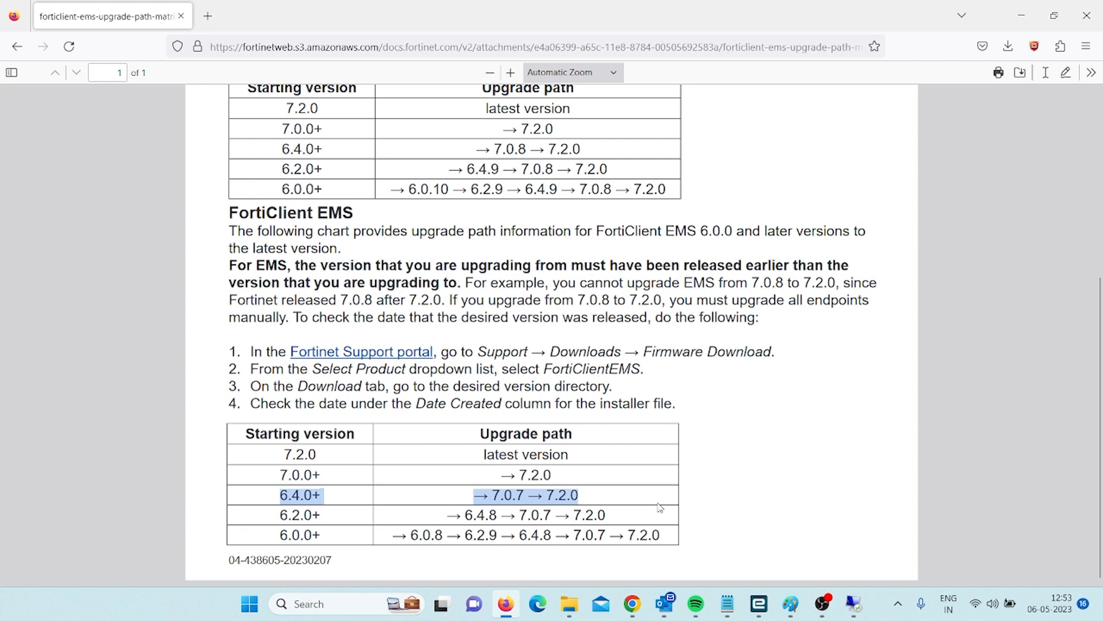
pyautogui.moveTo(647, 598)
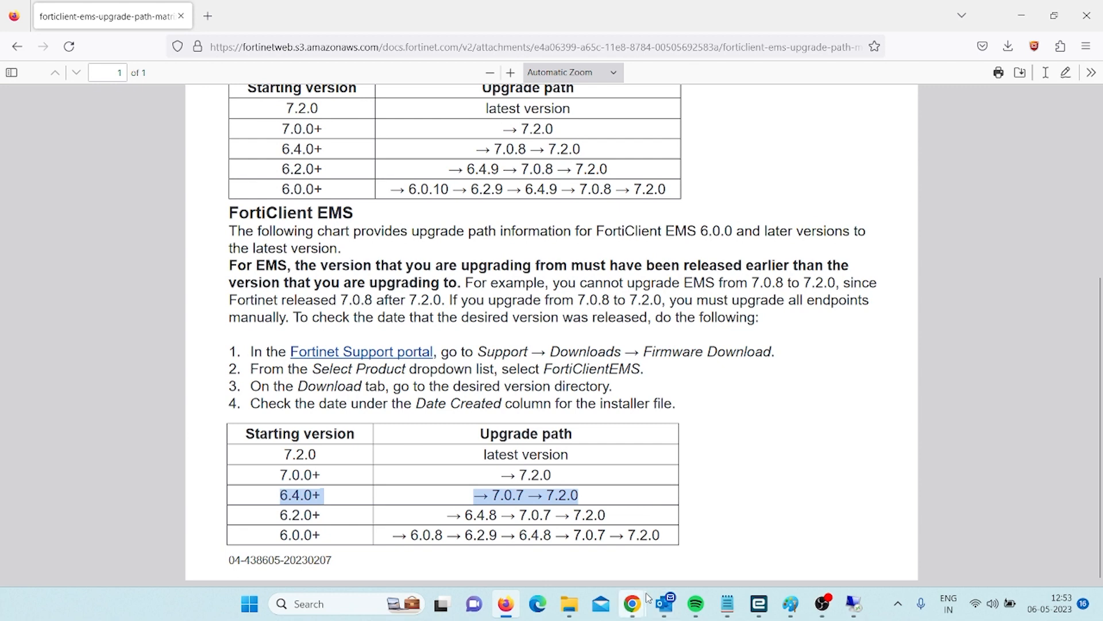
pyautogui.moveTo(632, 604)
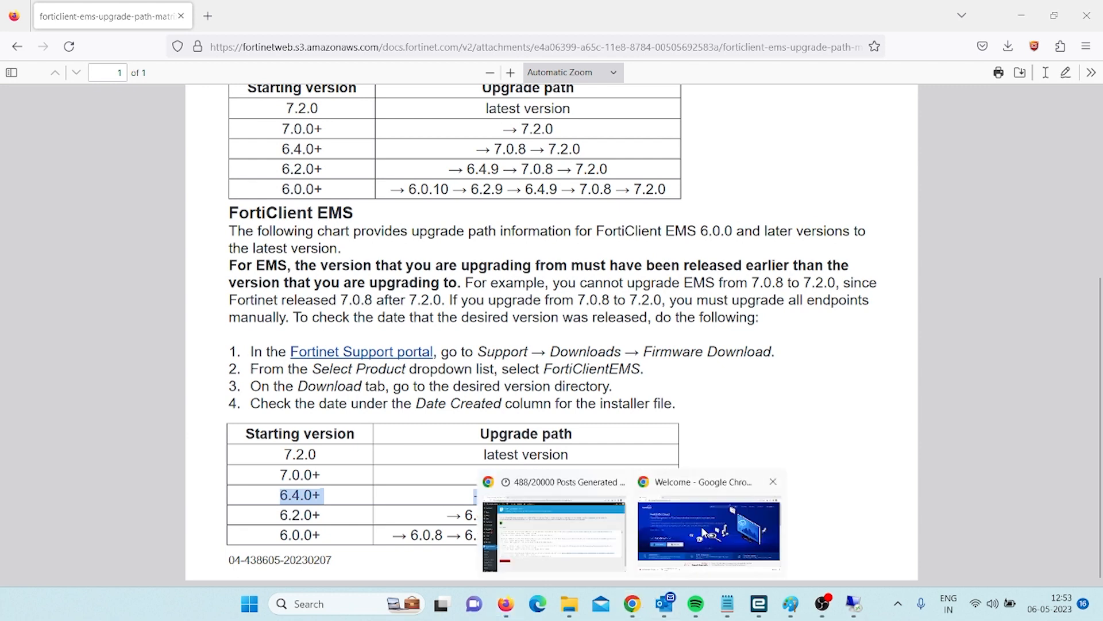
pyautogui.click(707, 532)
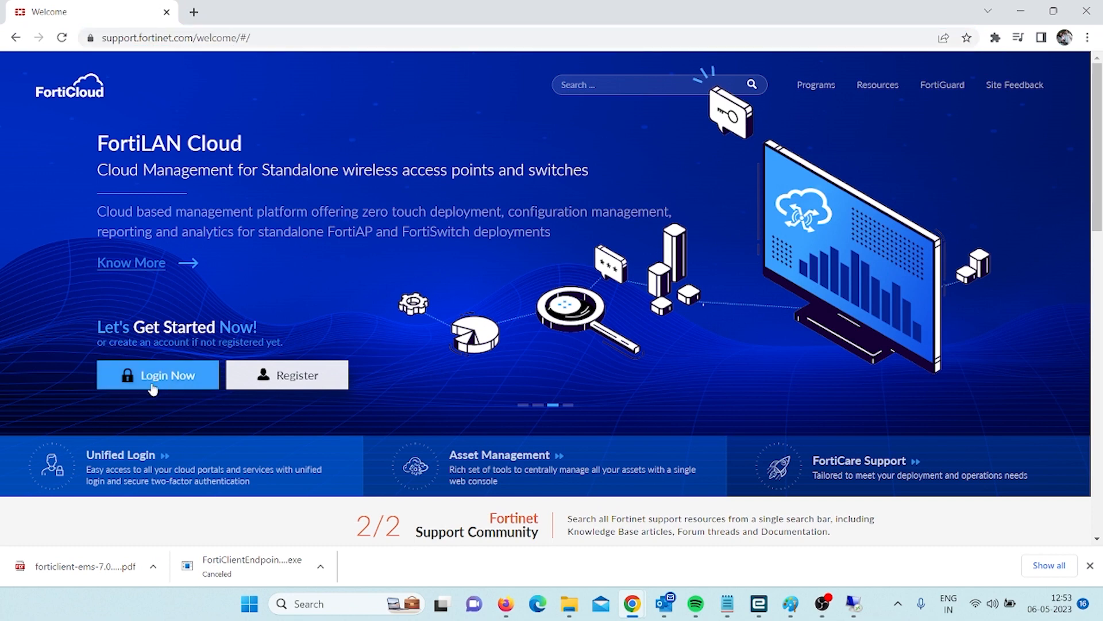
pyautogui.click(158, 374)
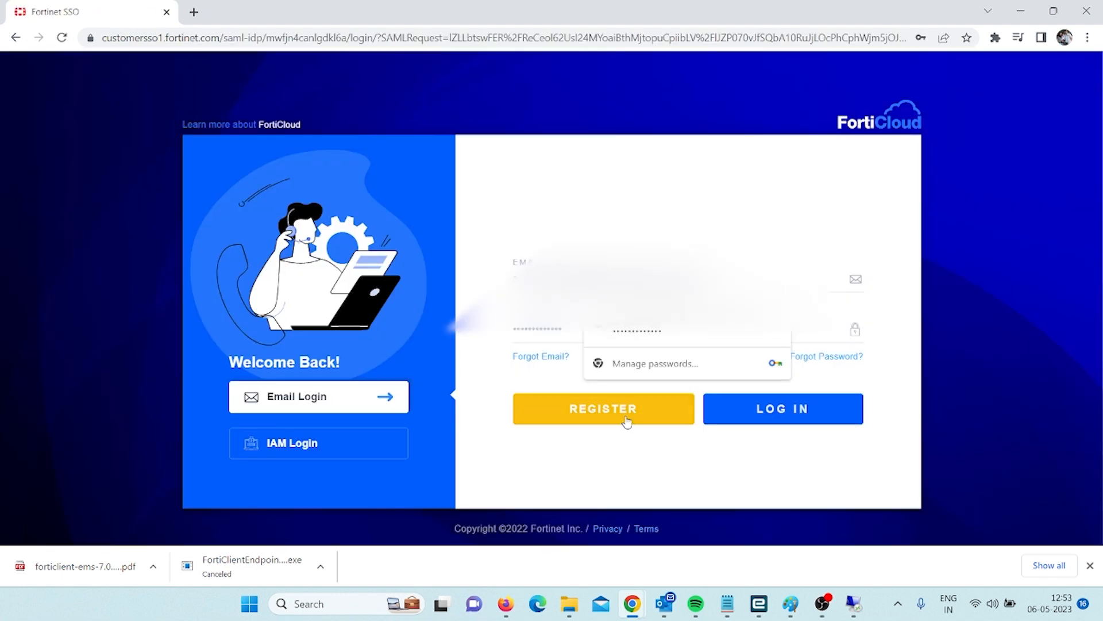
pyautogui.click(782, 409)
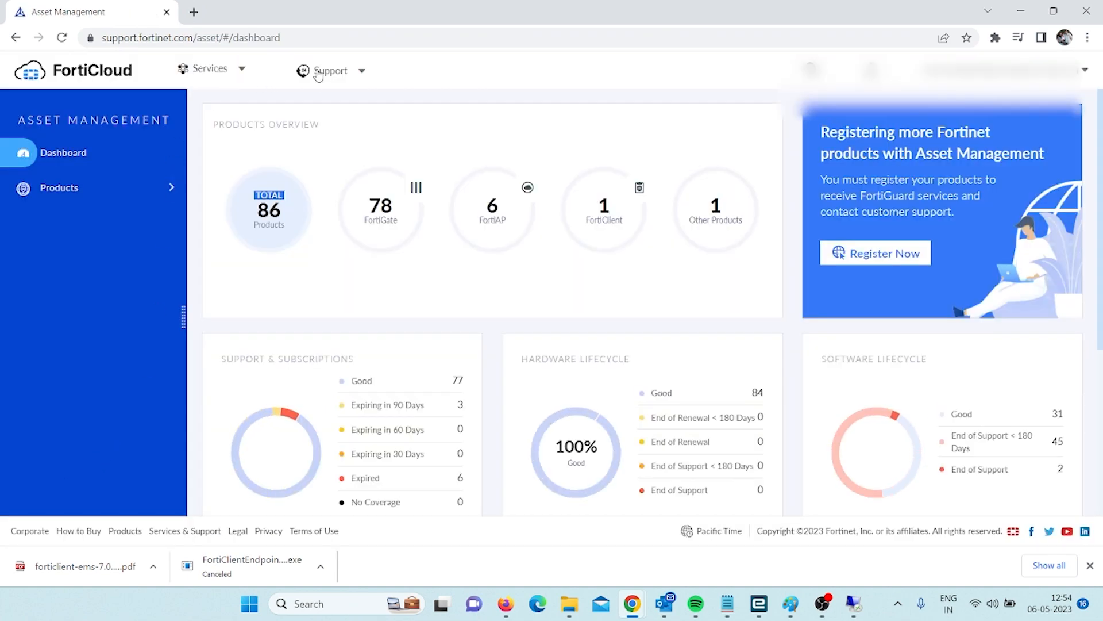
# Go to Support > Downloads > Firmware Download to reach the Firmware Images page
pyautogui.click(331, 70)
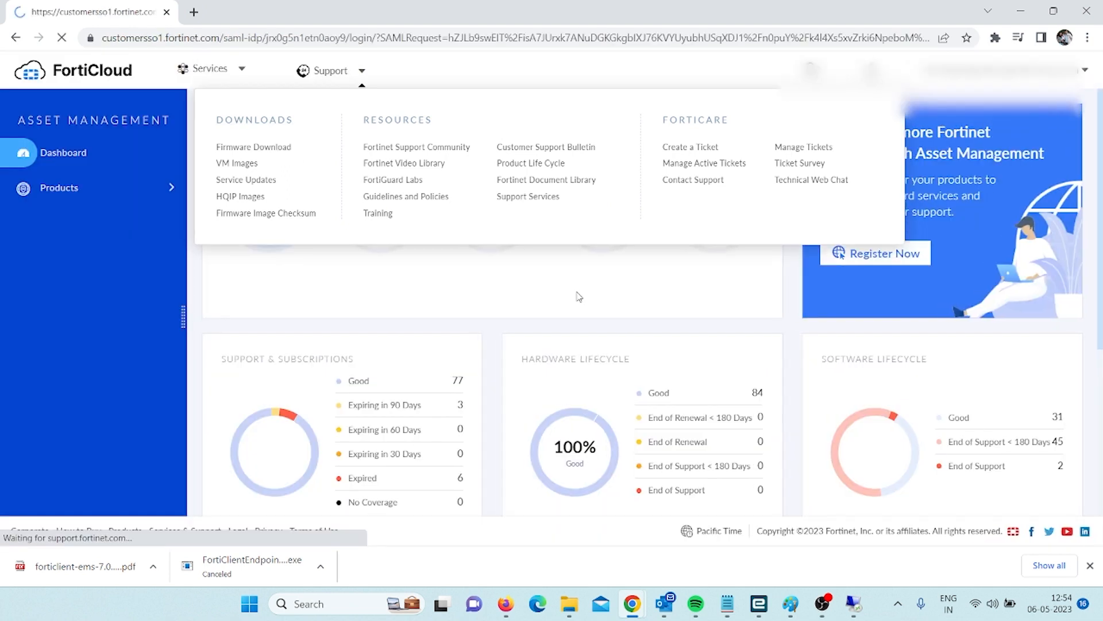
pyautogui.click(253, 146)
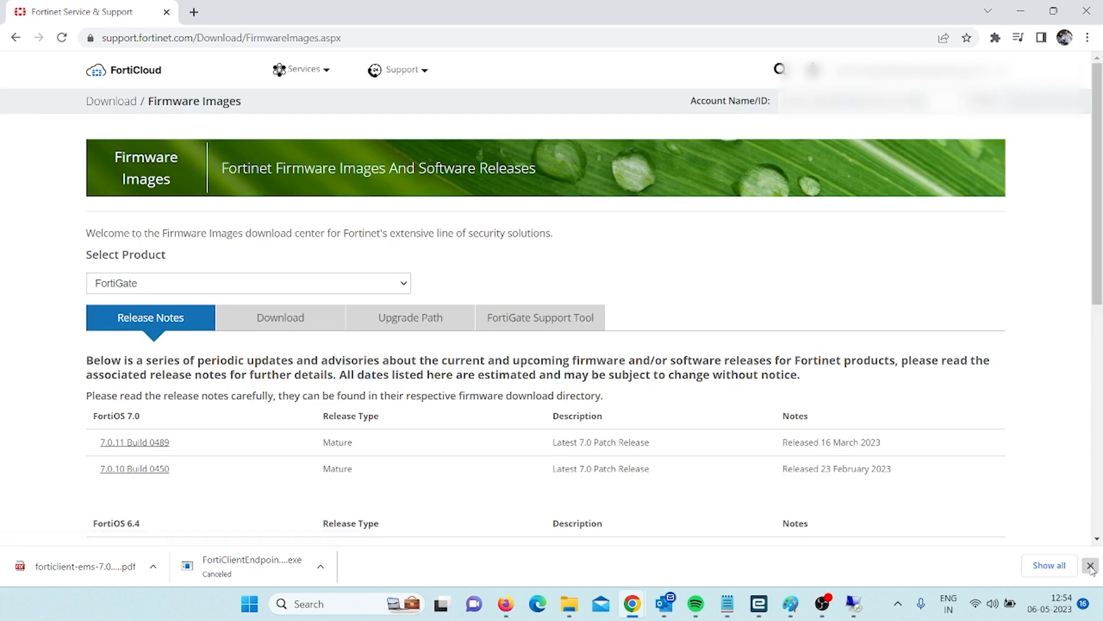
# Choose FortiClientEMS as the product and show its Download folders
pyautogui.click(1095, 565)
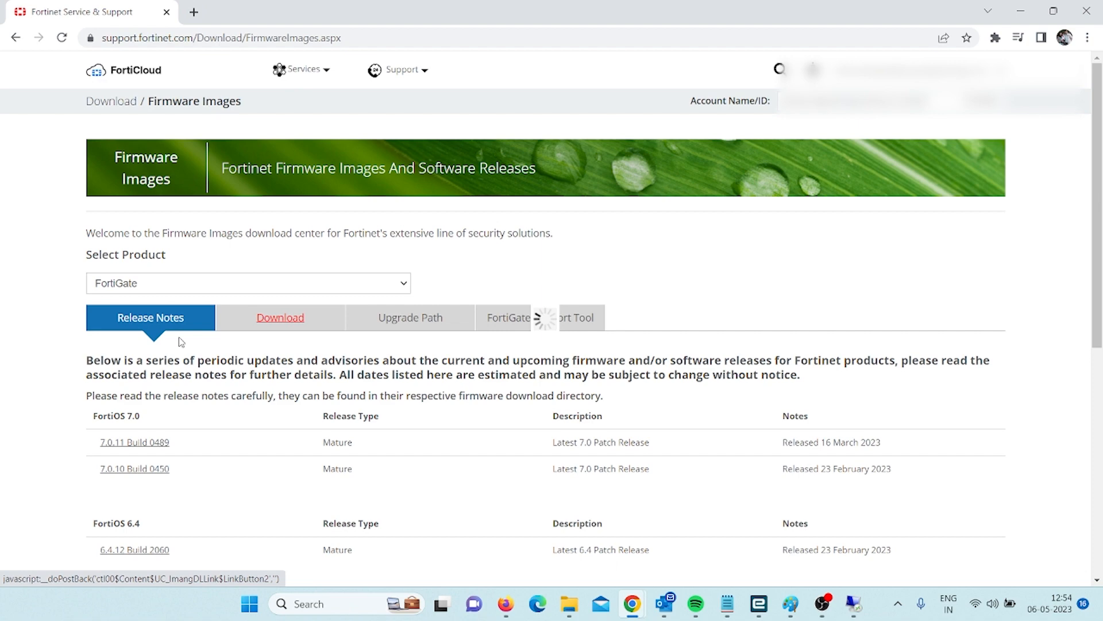
pyautogui.click(247, 282)
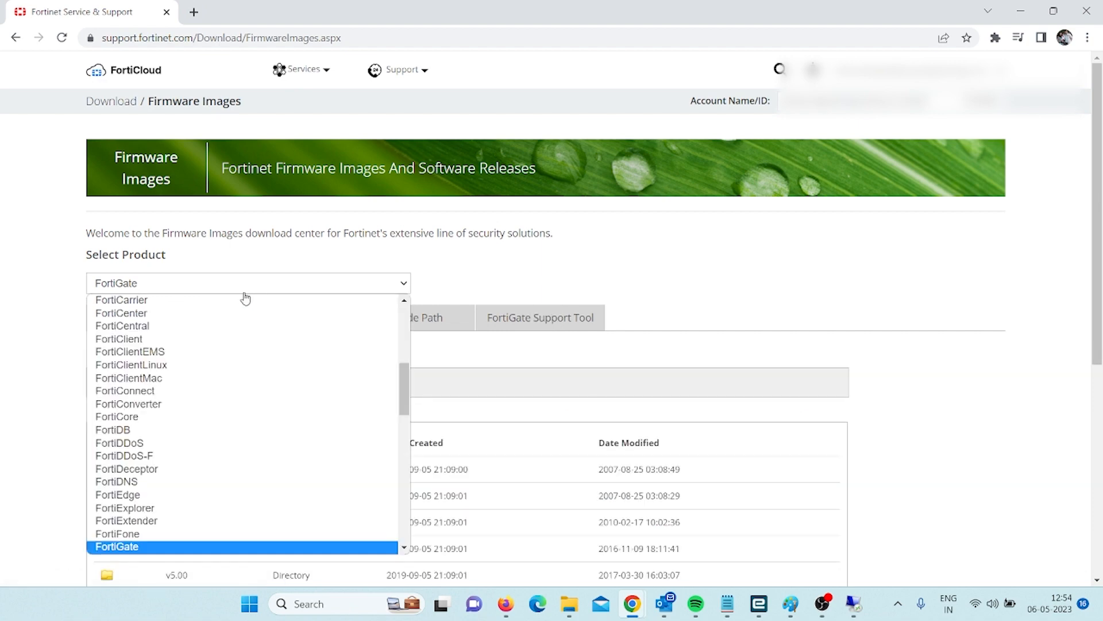
pyautogui.click(130, 351)
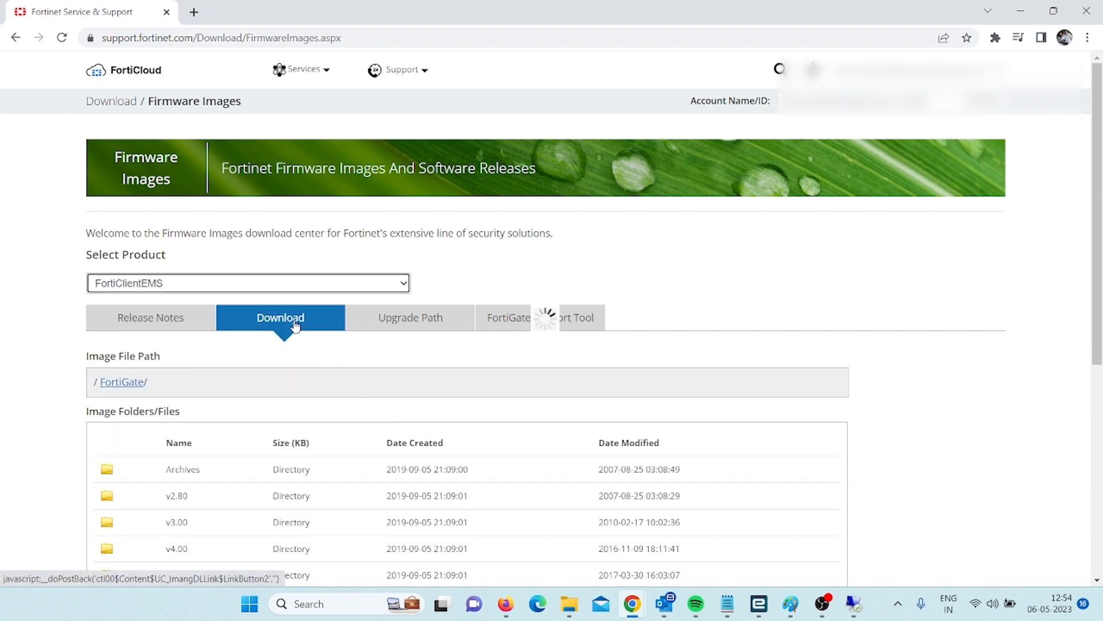
pyautogui.click(149, 317)
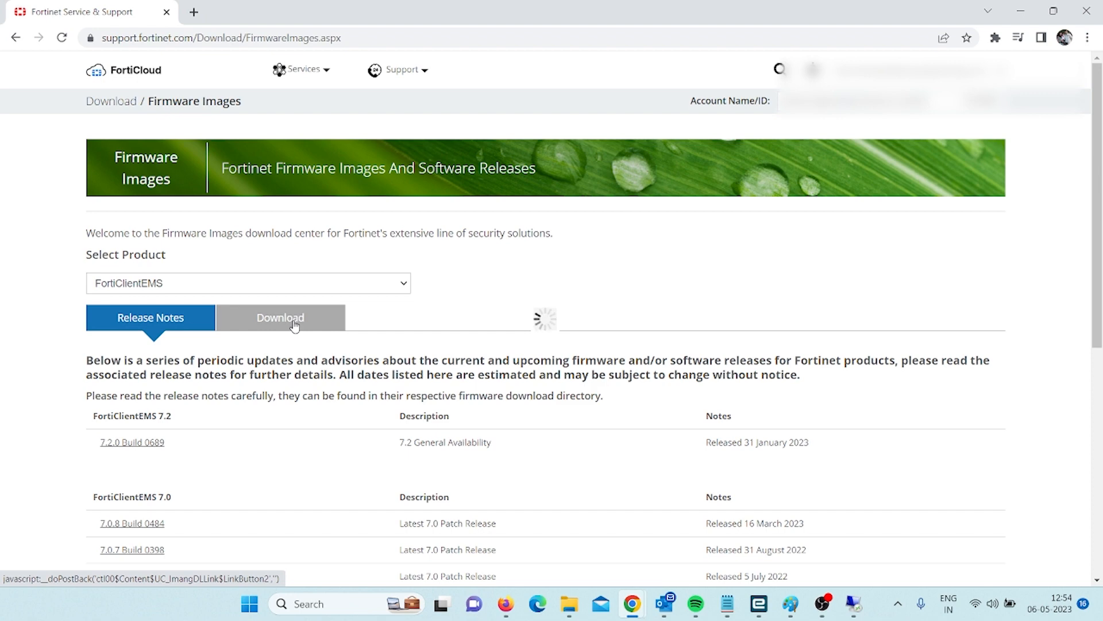
pyautogui.click(281, 317)
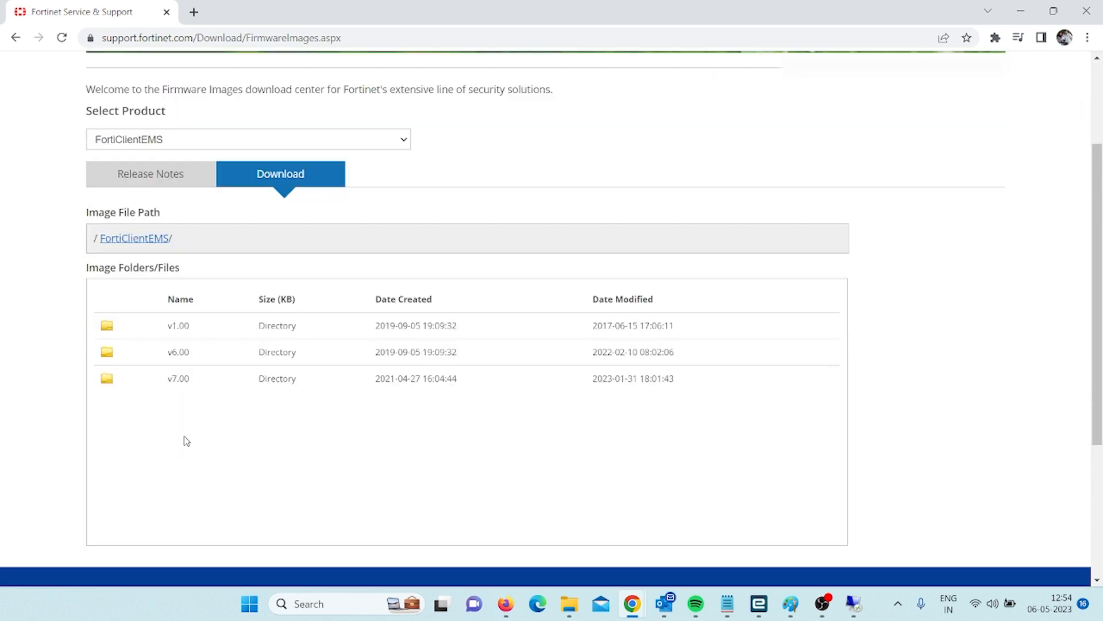
pyautogui.moveTo(178, 378)
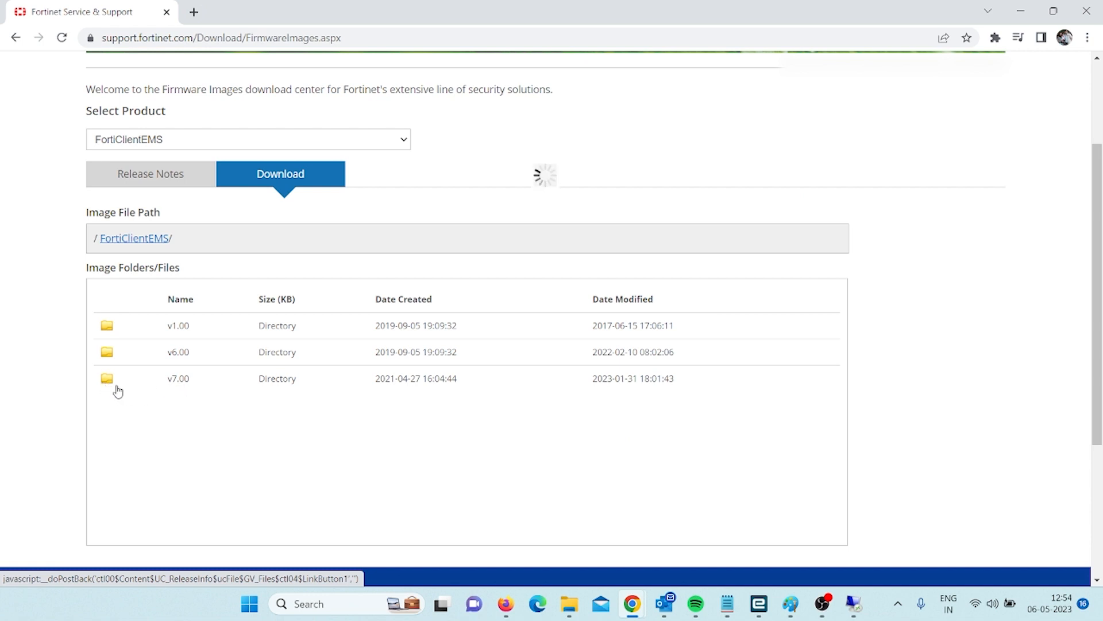
# Browse into v7.00 > 7.0 > 7.0.7 to list the release notes and installer files
pyautogui.click(178, 378)
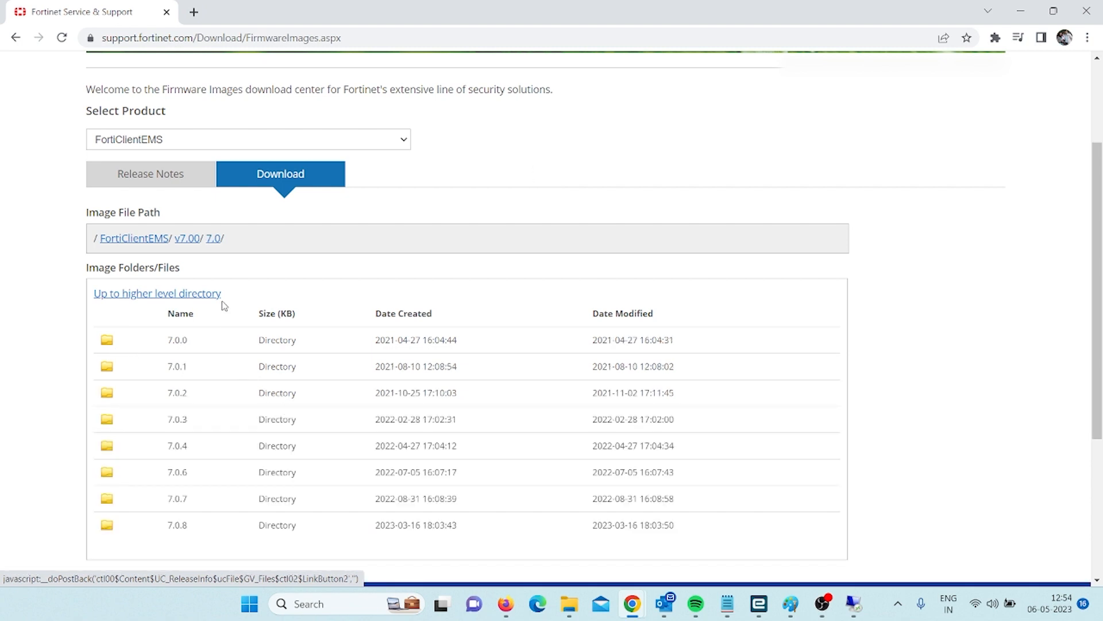
pyautogui.moveTo(153, 514)
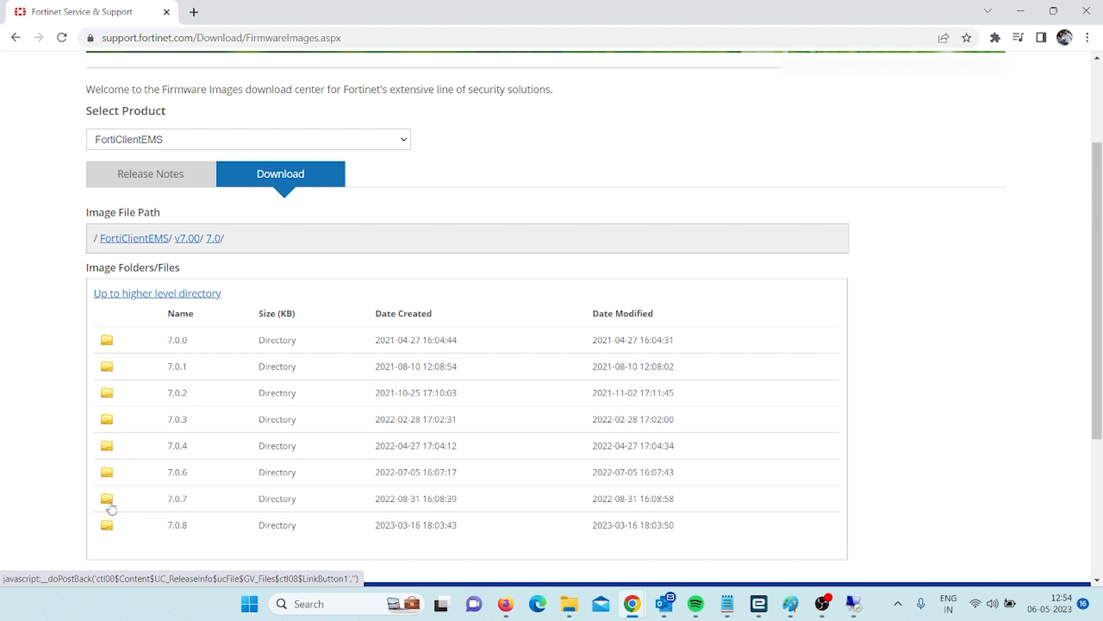
pyautogui.click(177, 524)
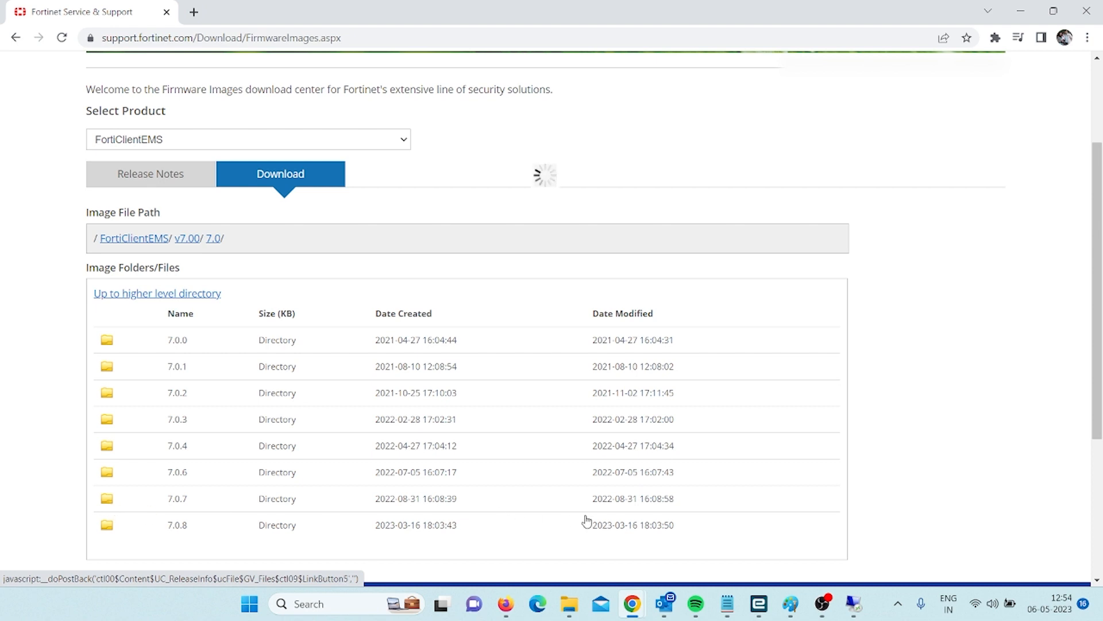
pyautogui.click(177, 497)
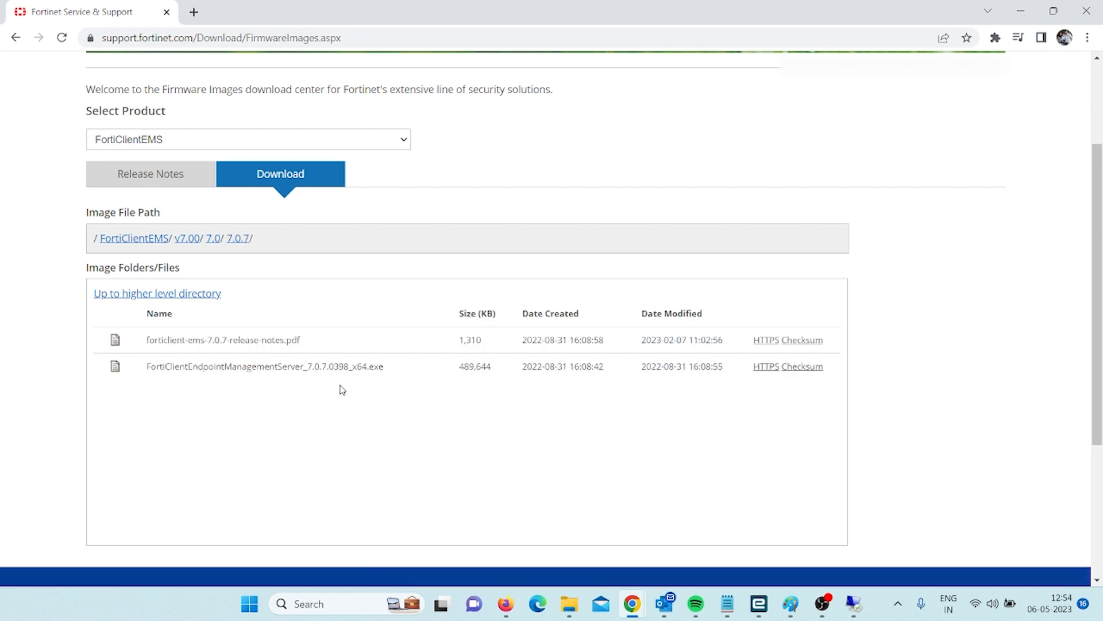
pyautogui.moveTo(308, 349)
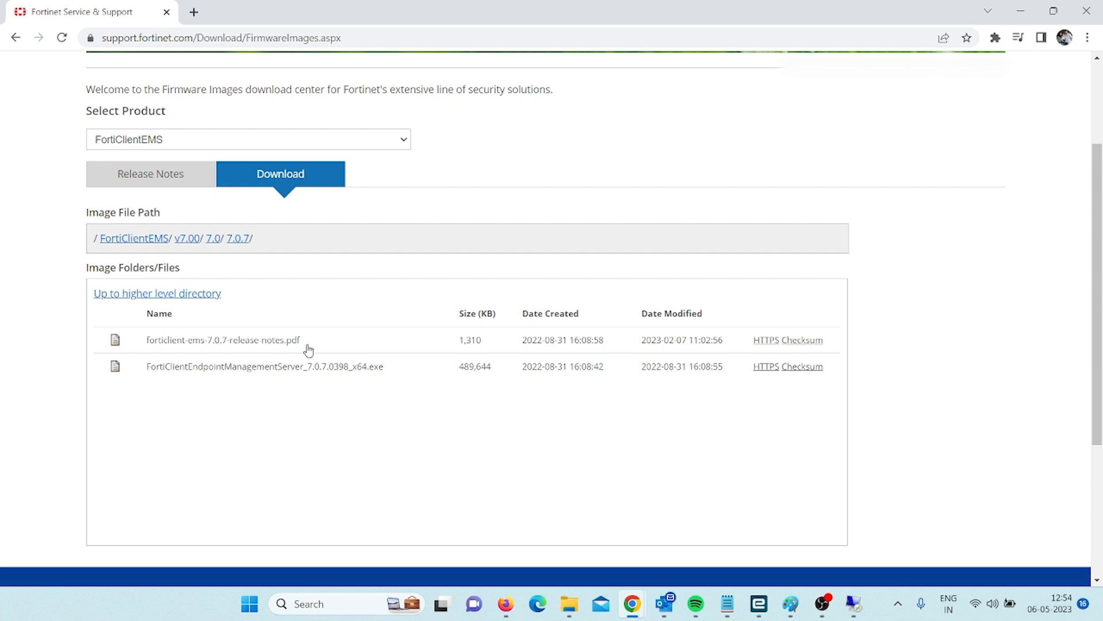
pyautogui.moveTo(360, 372)
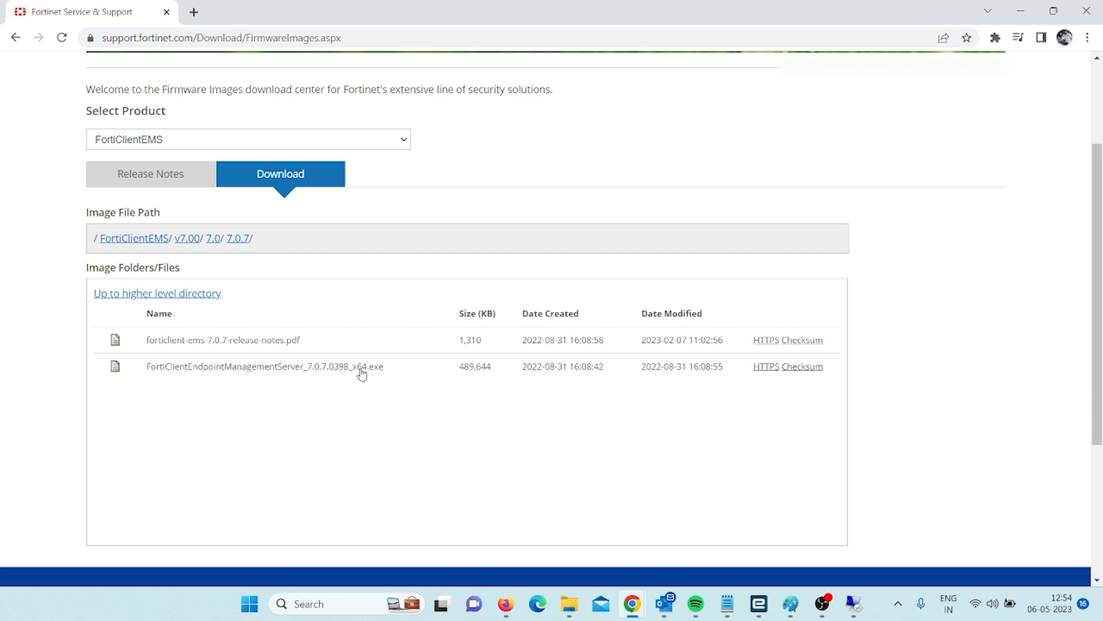
pyautogui.moveTo(382, 372)
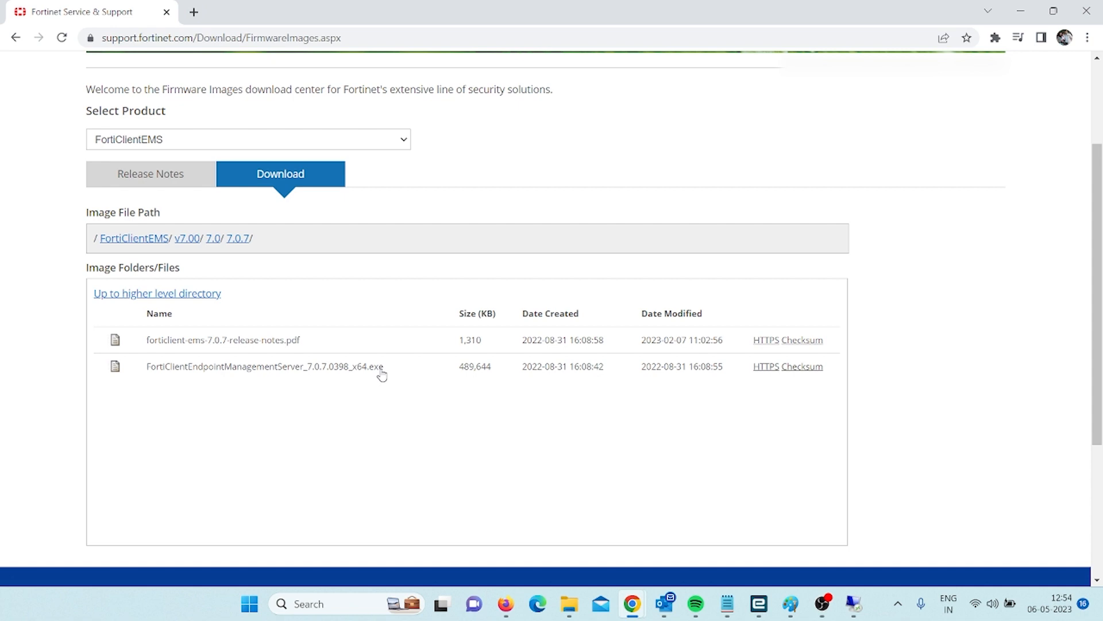
pyautogui.moveTo(765, 365)
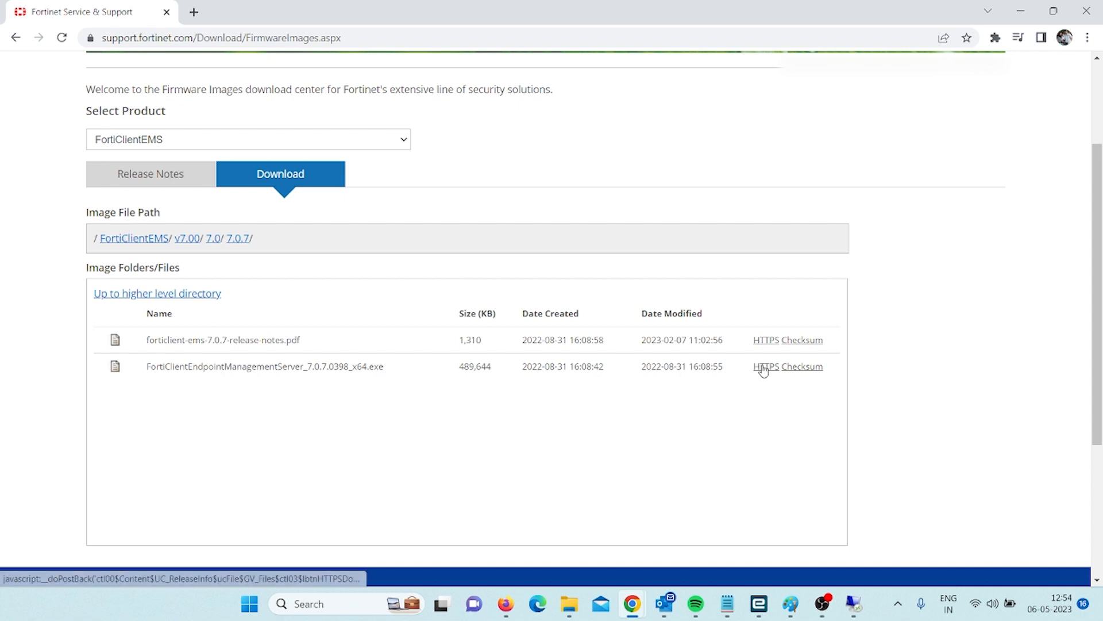
# Download FortiClientEndpointManagementServer_7.0.7.0398_x64.exe via the HTTPS link
pyautogui.click(263, 365)
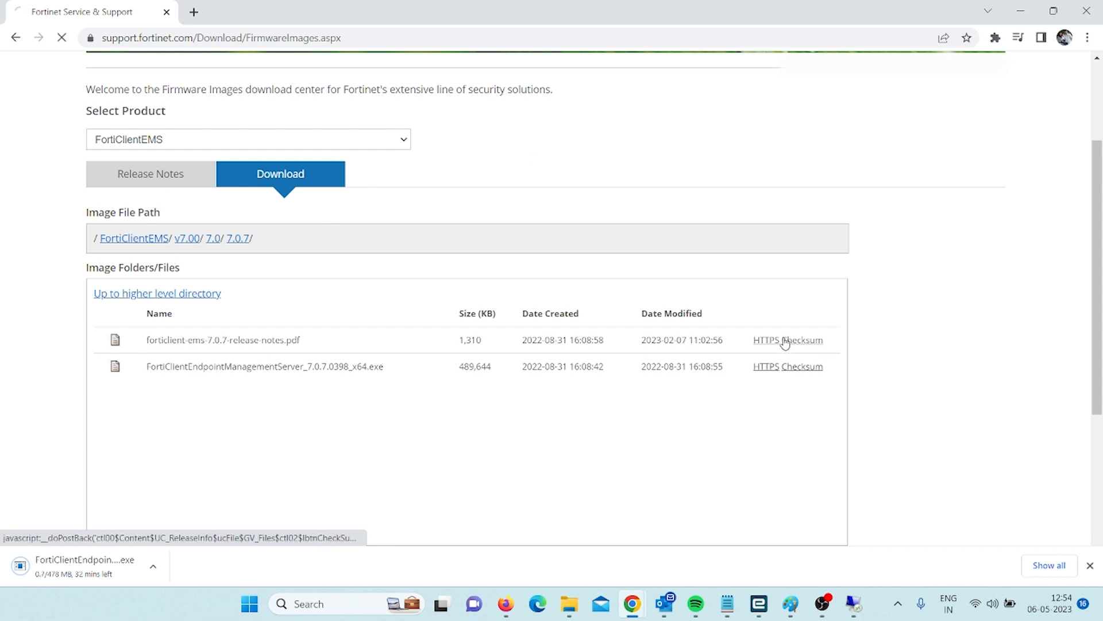
pyautogui.click(802, 341)
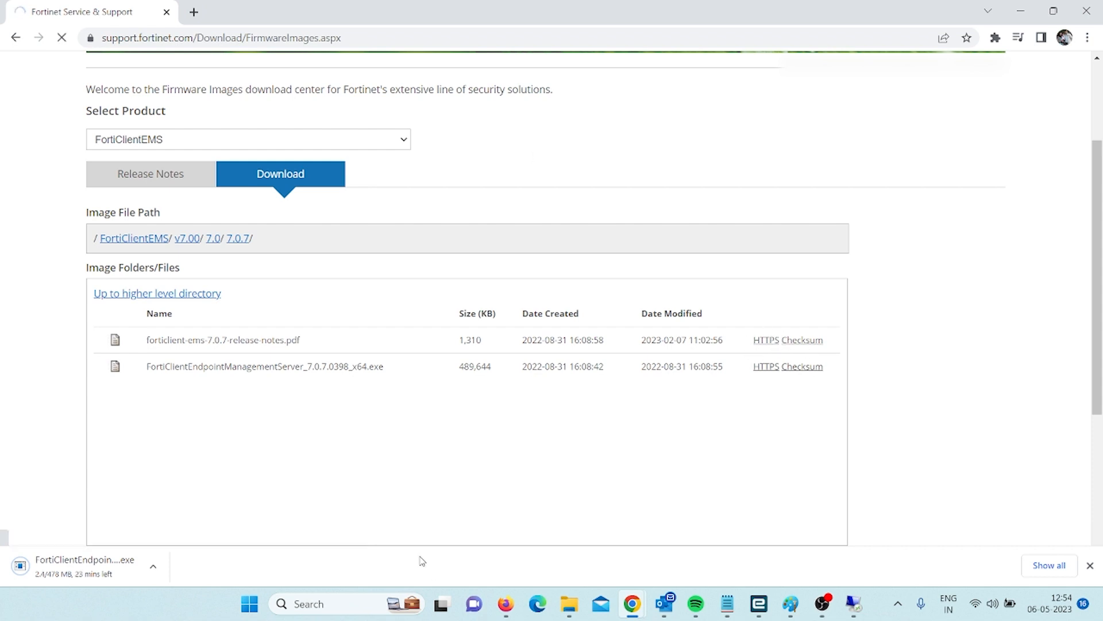
pyautogui.moveTo(398, 514)
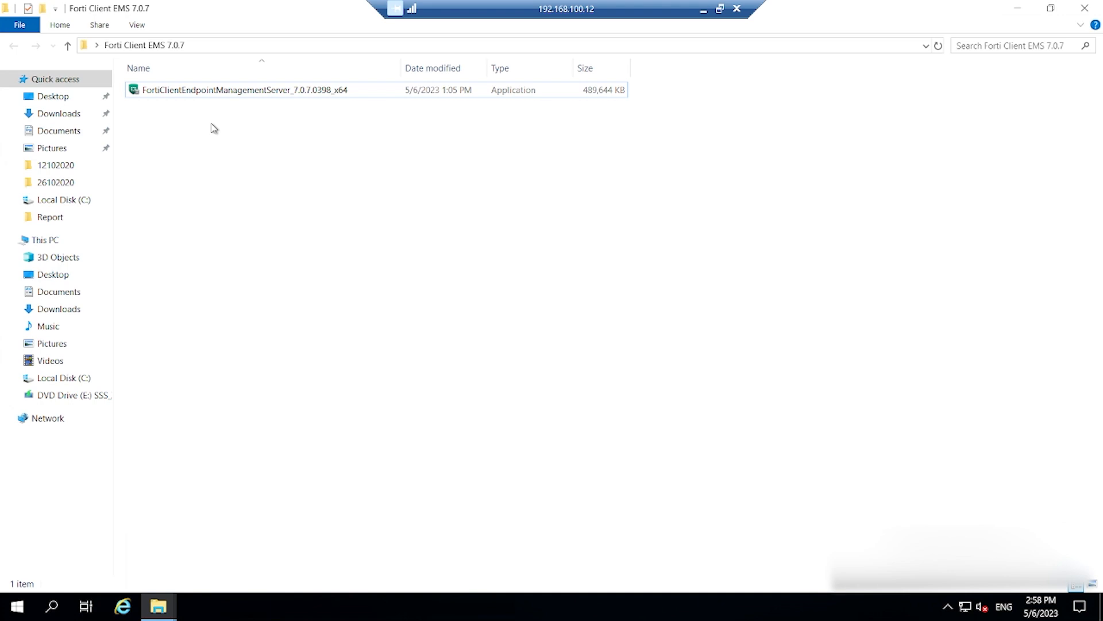
pyautogui.moveTo(252, 106)
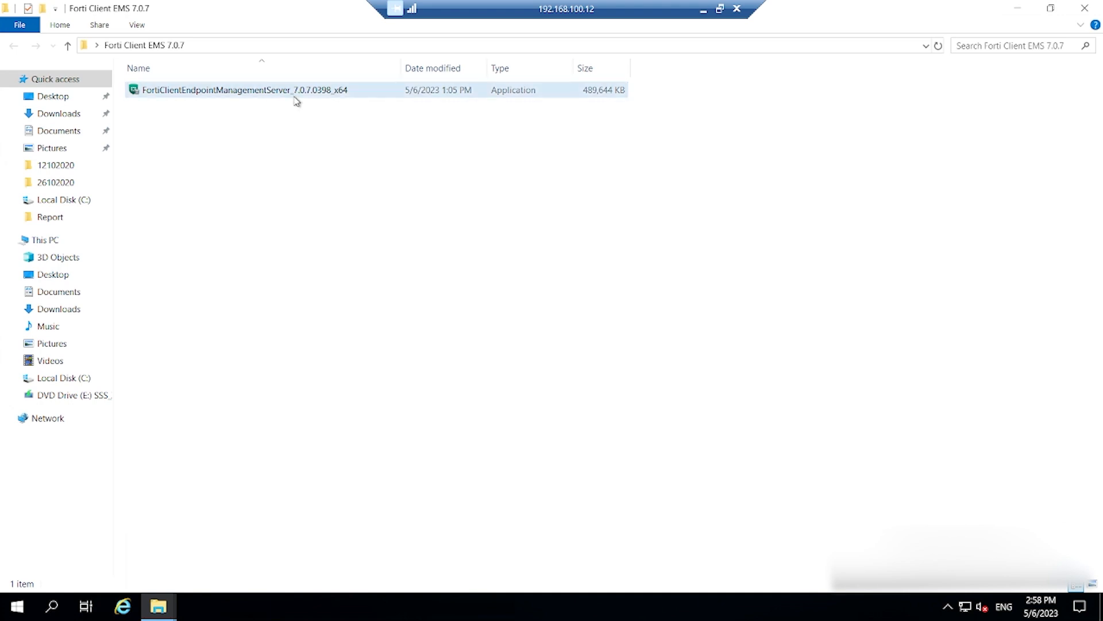
pyautogui.moveTo(1083, 8)
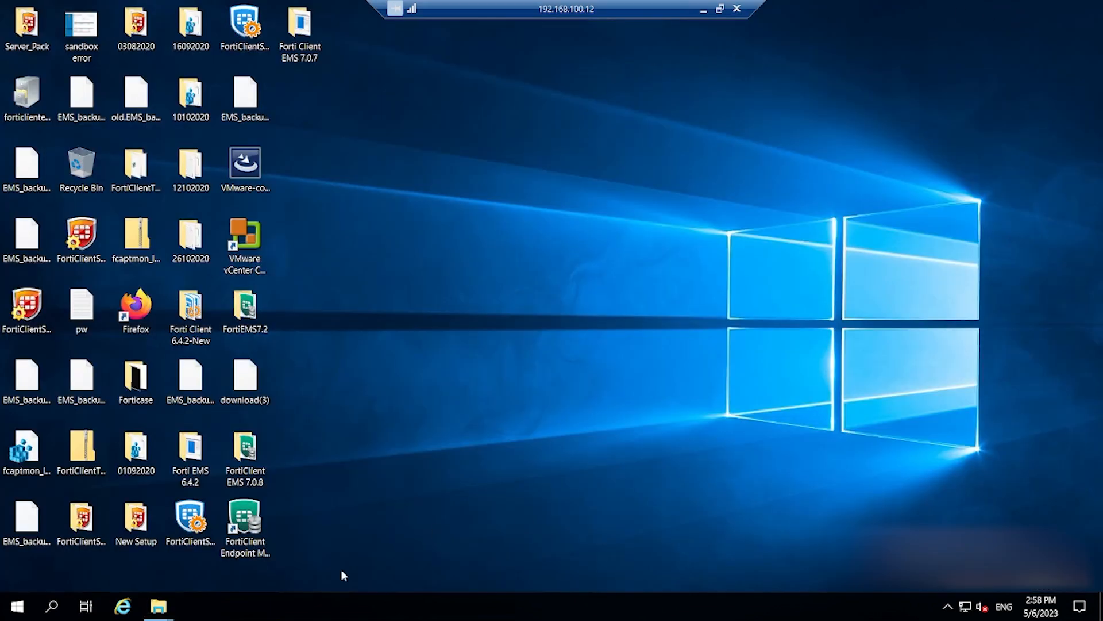
pyautogui.moveTo(157, 606)
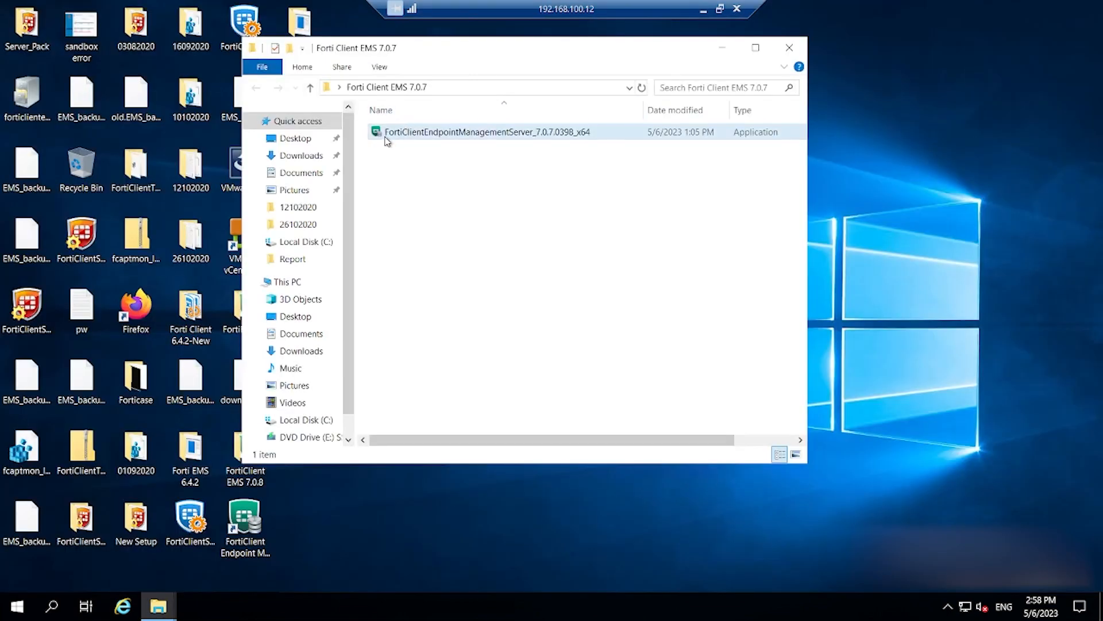
pyautogui.click(755, 47)
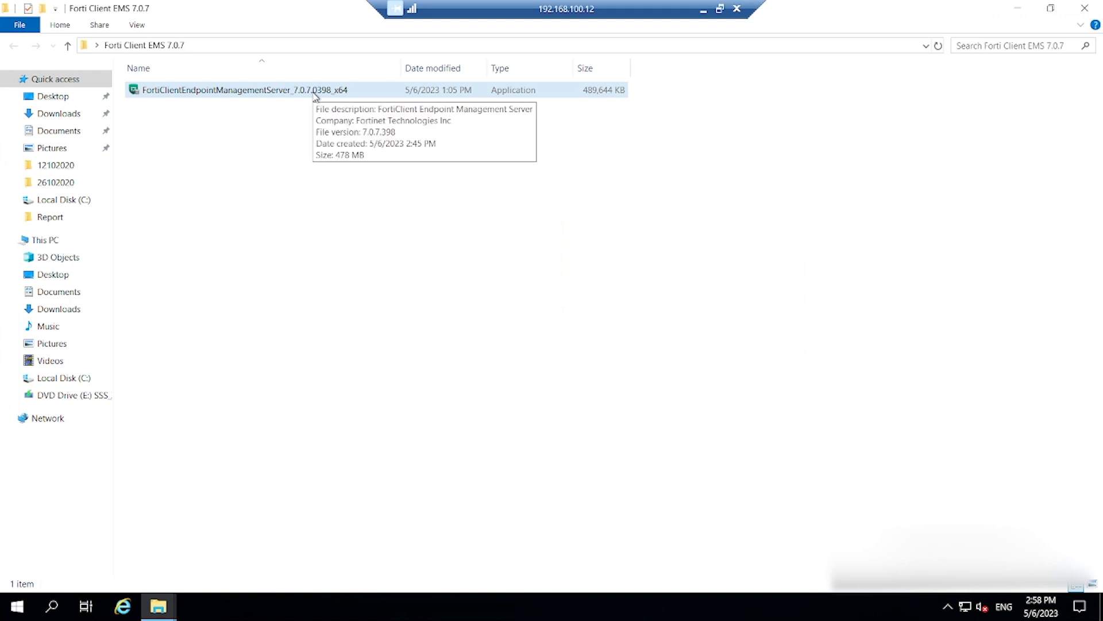
pyautogui.click(239, 90)
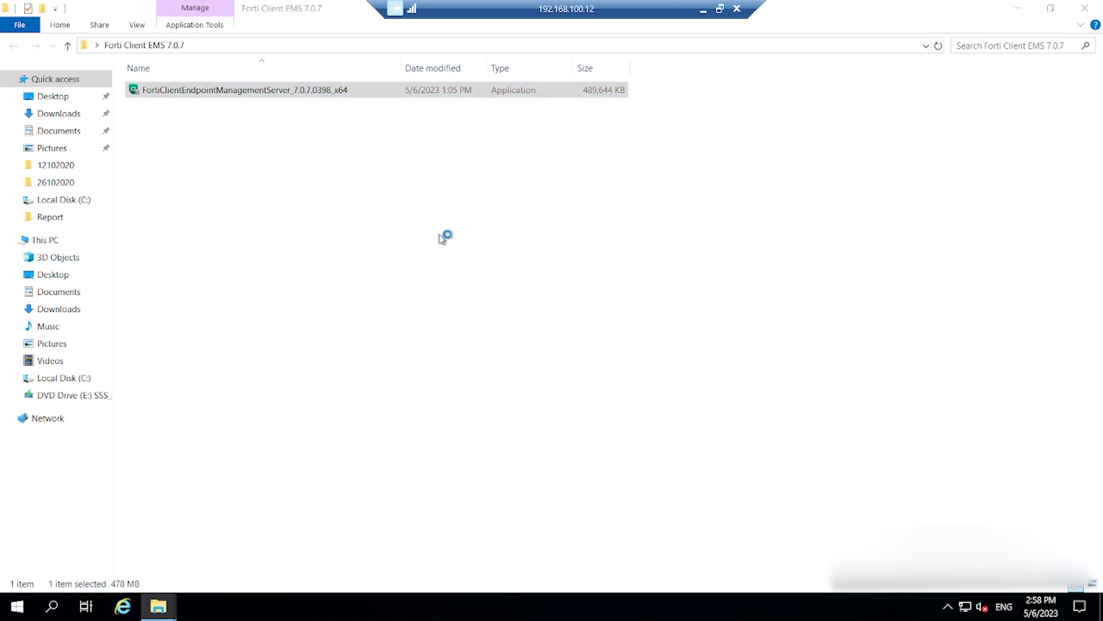
# Run the 7.0.7.0398 installer, accept the license, install to Success, close it and minimize Explorer
pyautogui.doubleClick(241, 89)
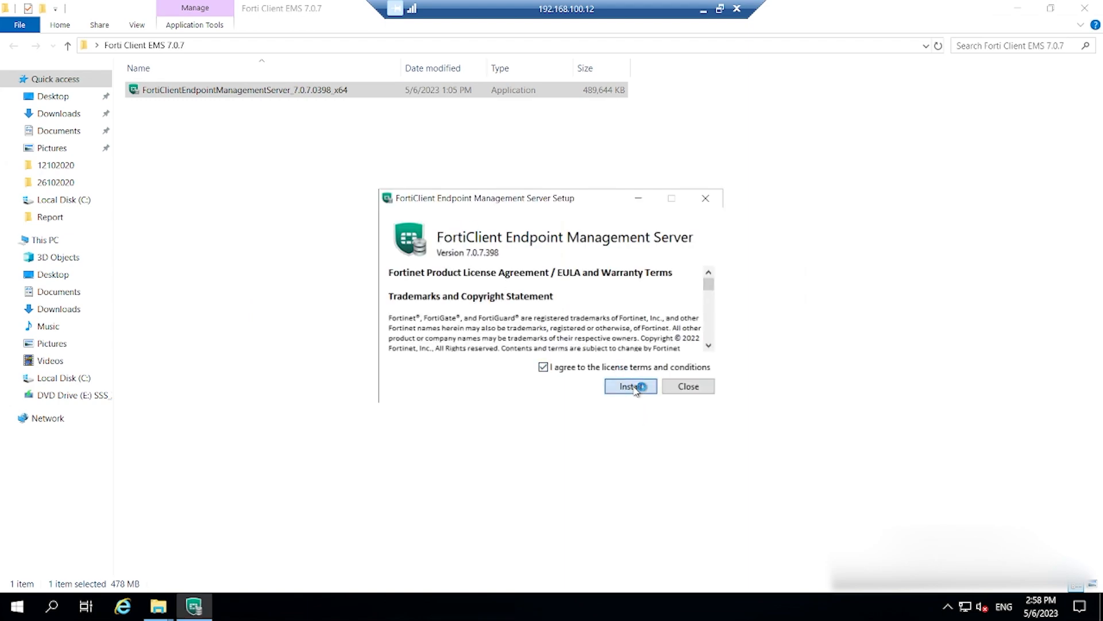
pyautogui.click(630, 386)
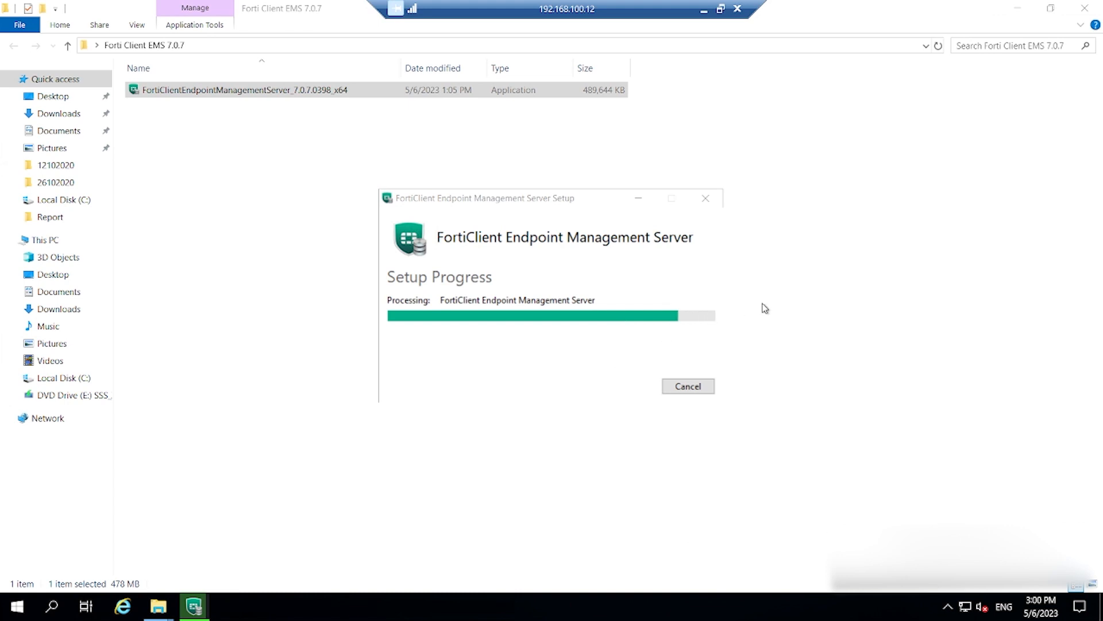
pyautogui.moveTo(660, 45)
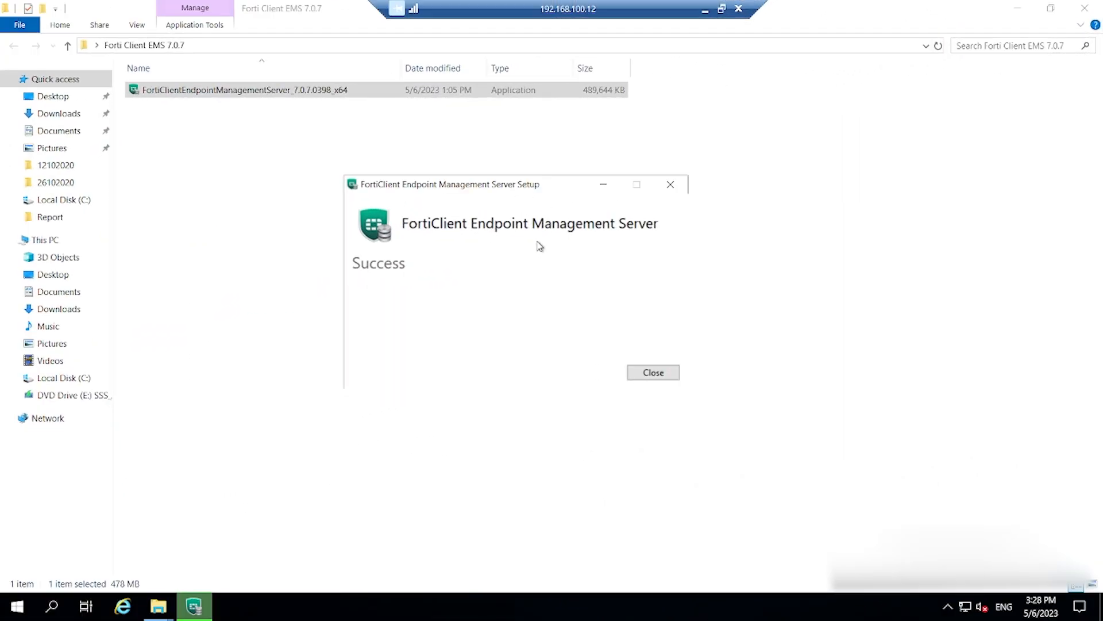
pyautogui.moveTo(648, 234)
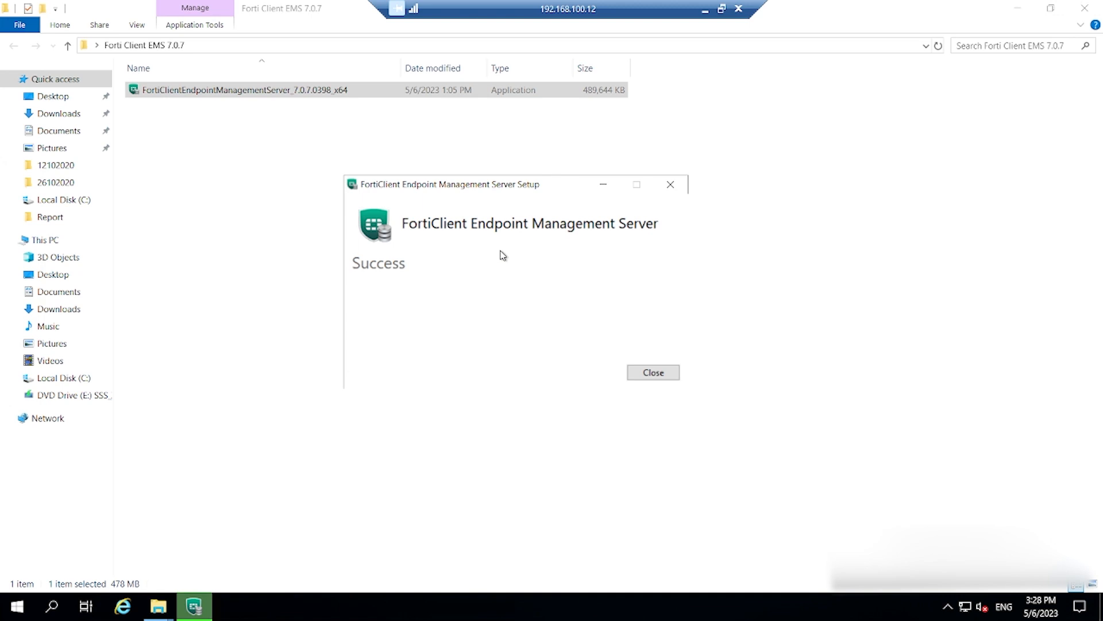
pyautogui.click(651, 372)
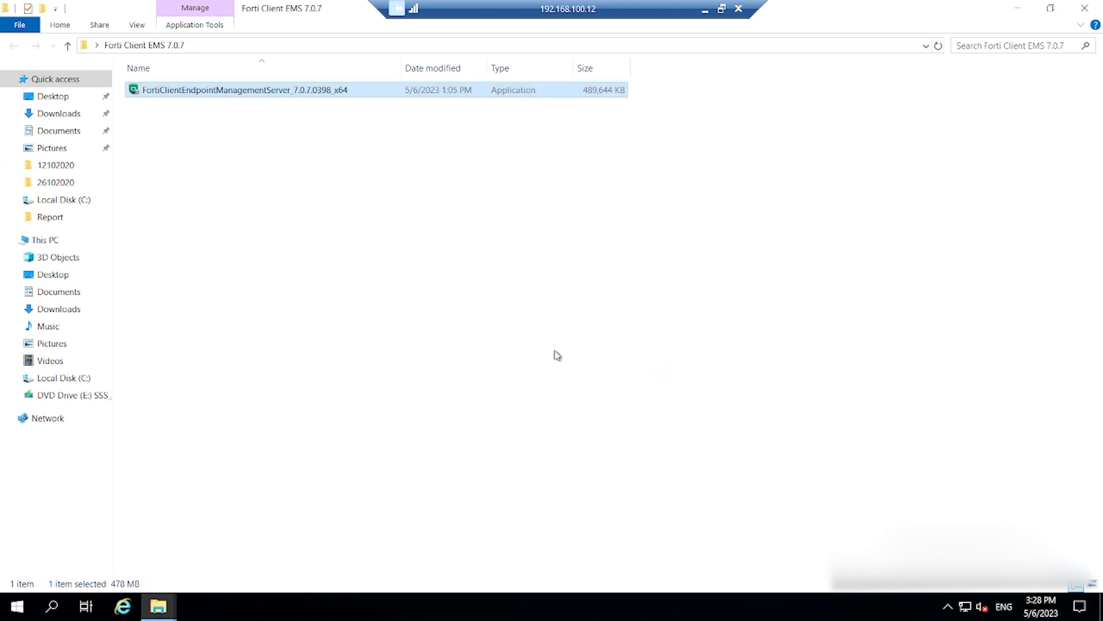
pyautogui.moveTo(1017, 8)
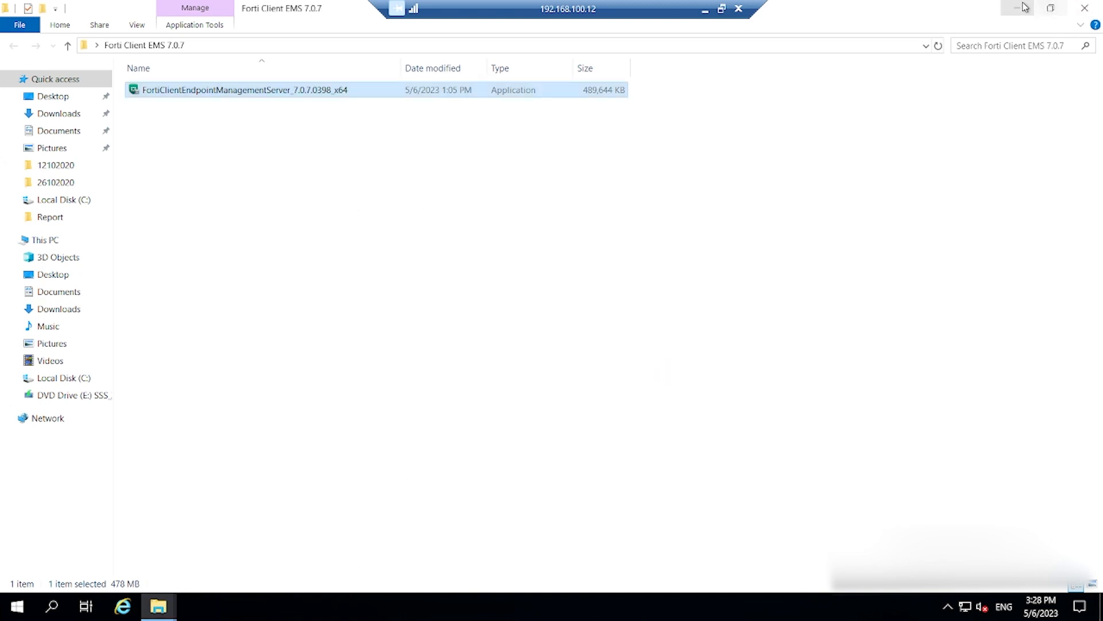
pyautogui.click(1021, 8)
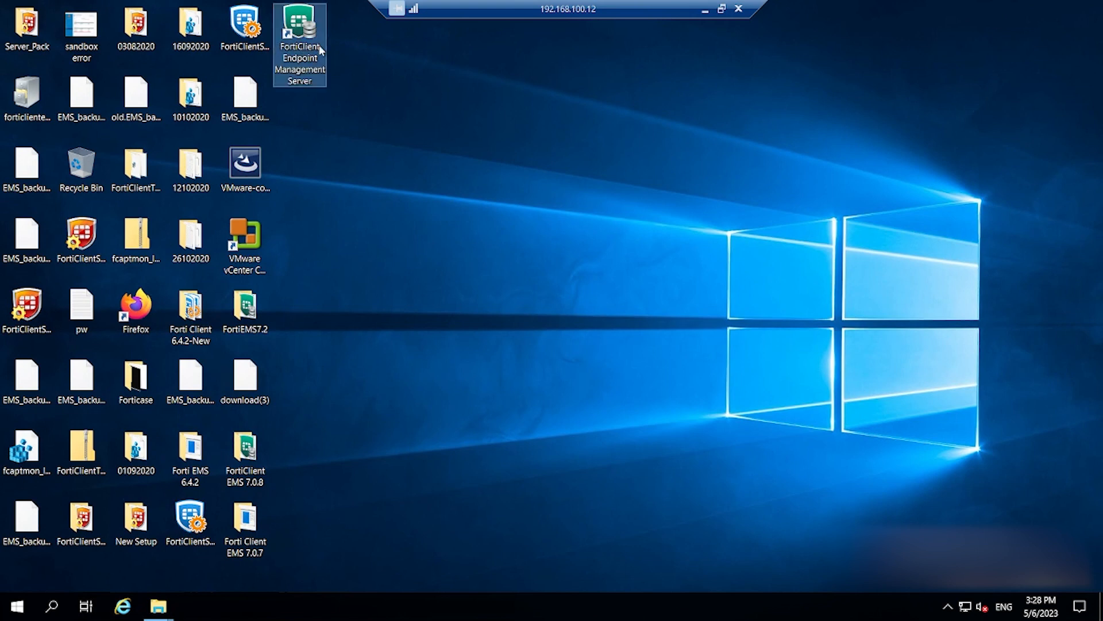
pyautogui.moveTo(704, 8)
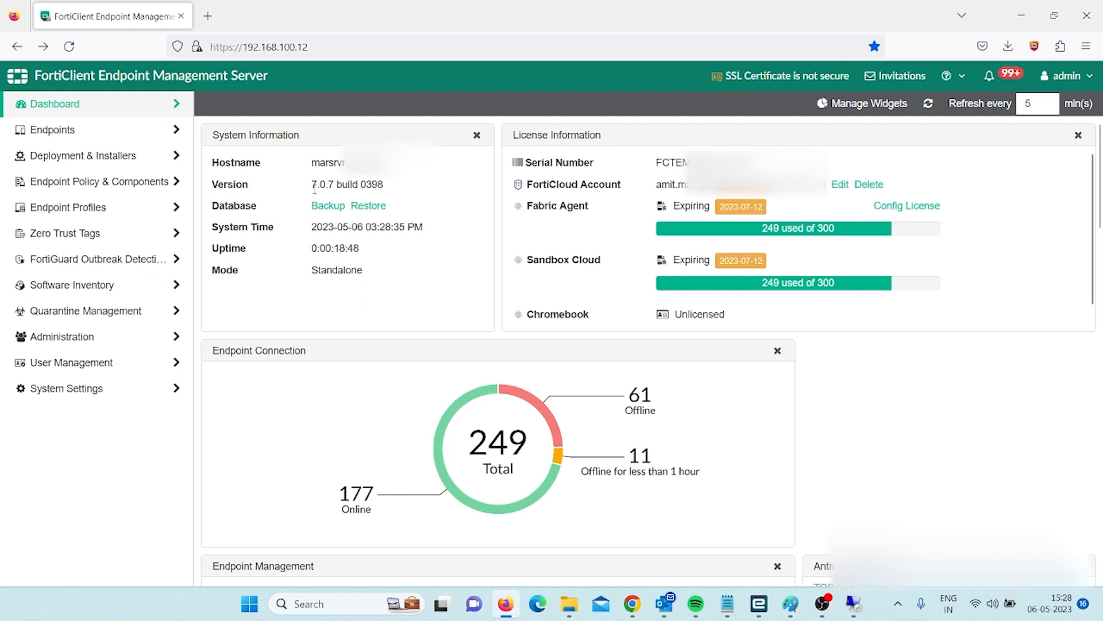
# Confirm version 7.0.7 build 0398 on the dashboard, check All Endpoints, and return to Status
pyautogui.doubleClick(345, 184)
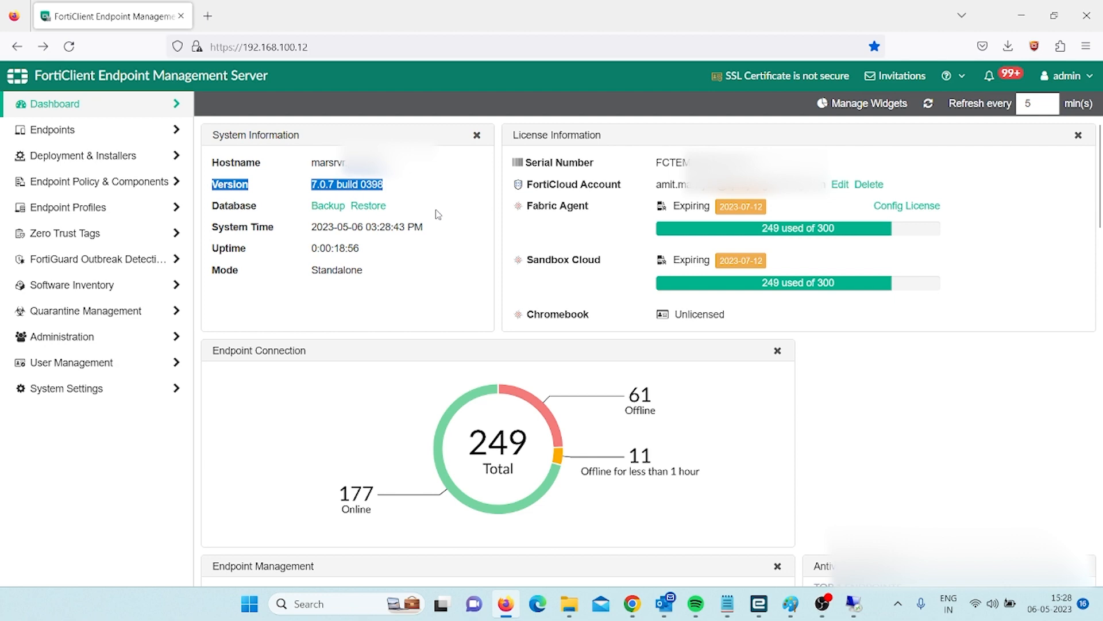
pyautogui.moveTo(68, 207)
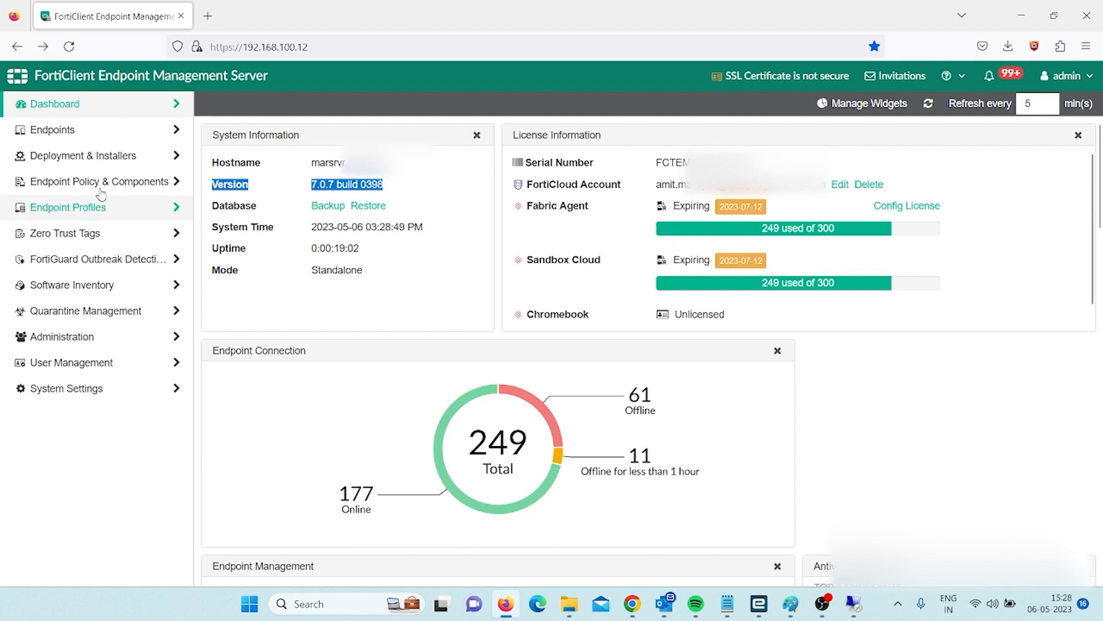
pyautogui.click(52, 130)
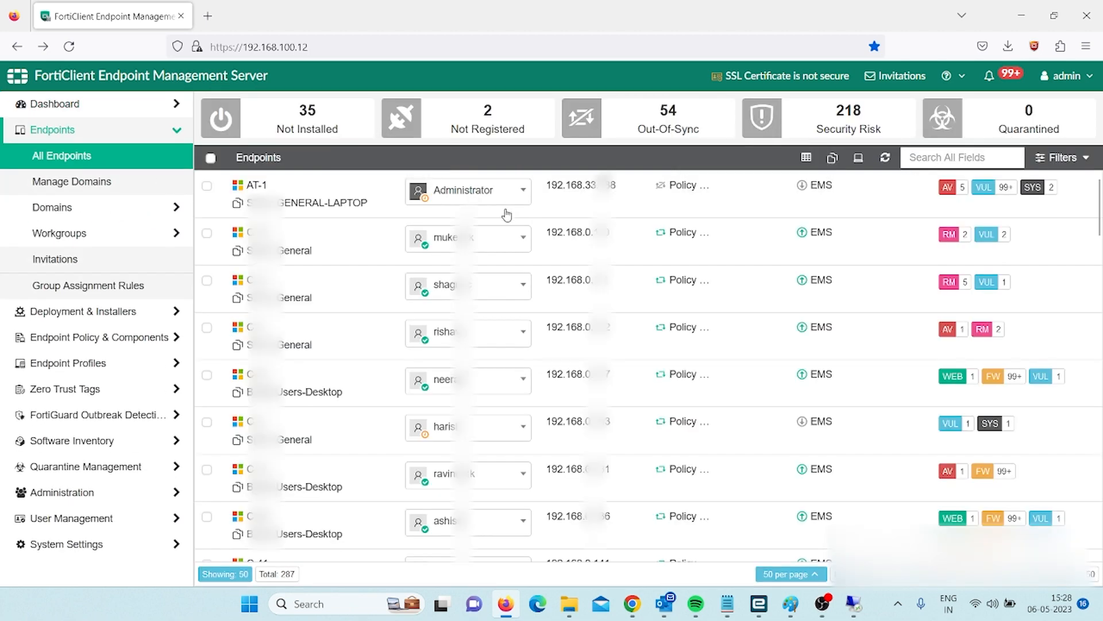
pyautogui.moveTo(820, 303)
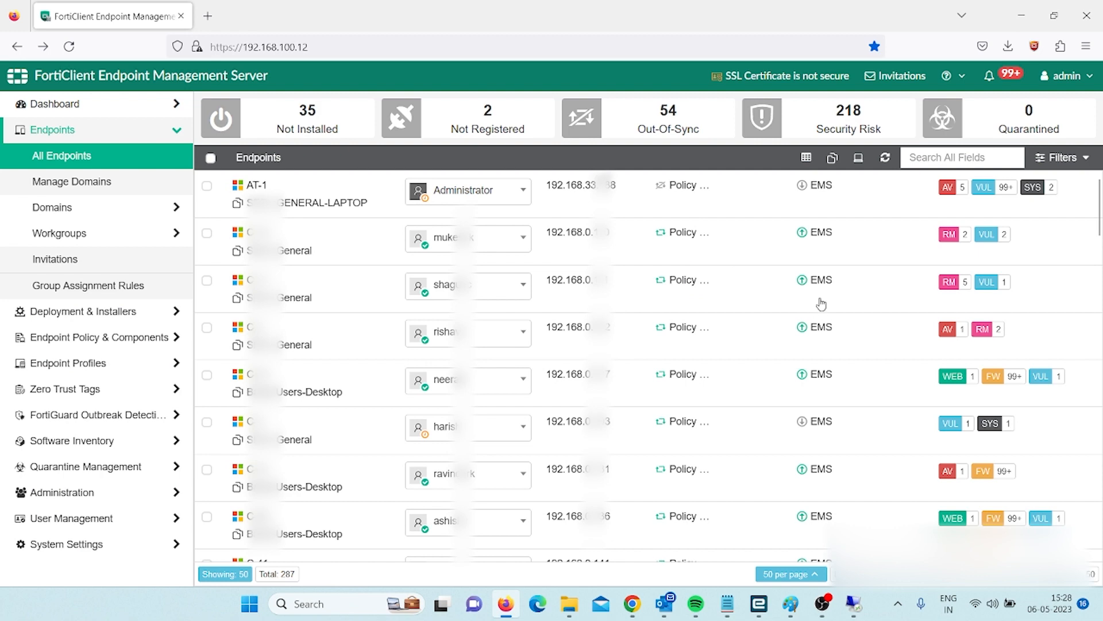
pyautogui.moveTo(786, 279)
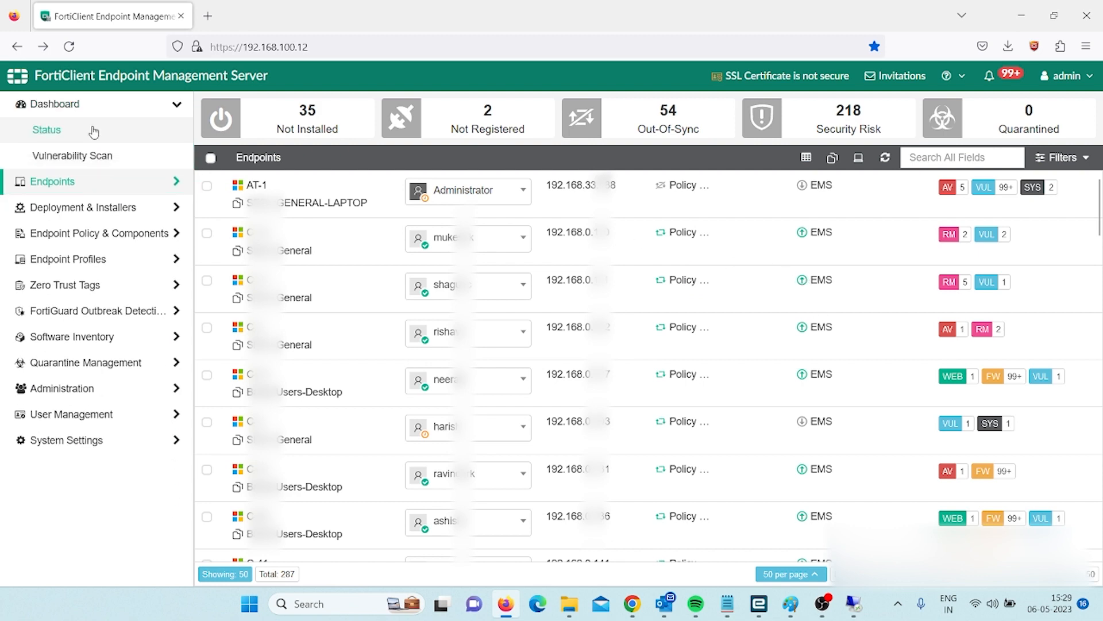
pyautogui.click(46, 130)
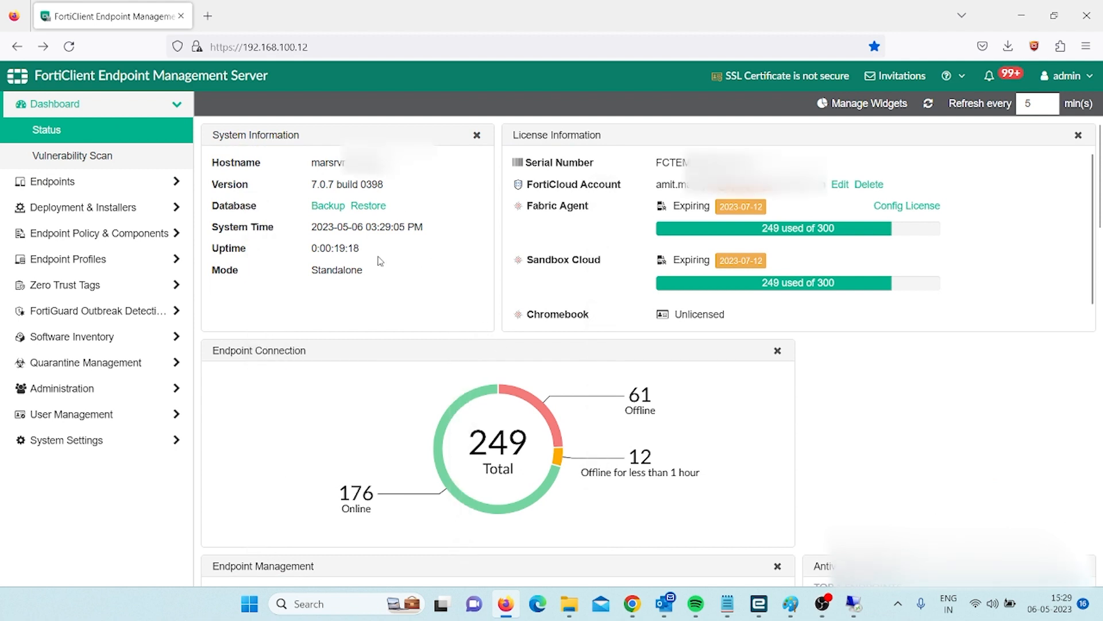